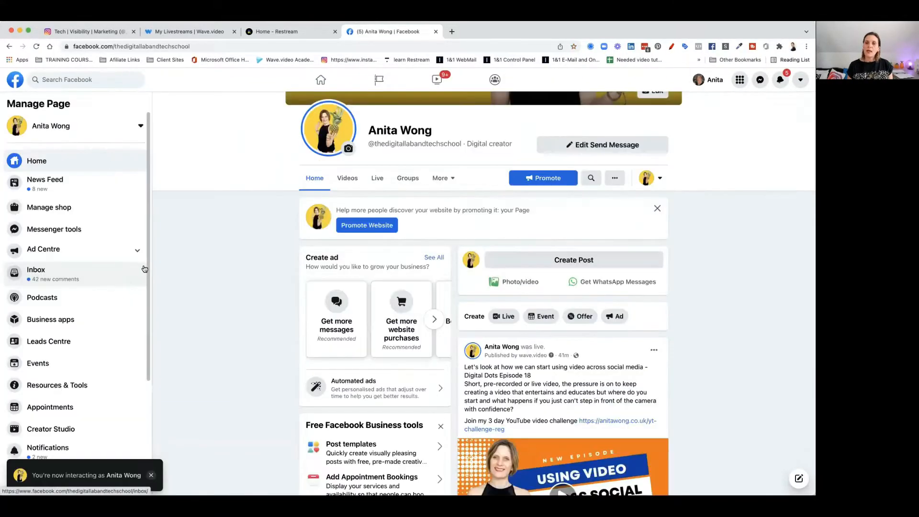
# Scroll the Page home feed down to the most recent live video post.
pyautogui.scroll(-3)
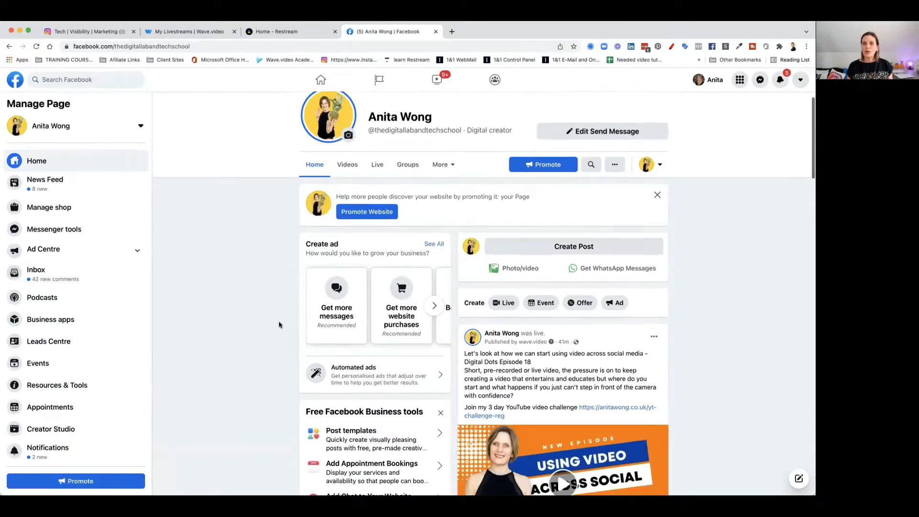
pyautogui.scroll(-3)
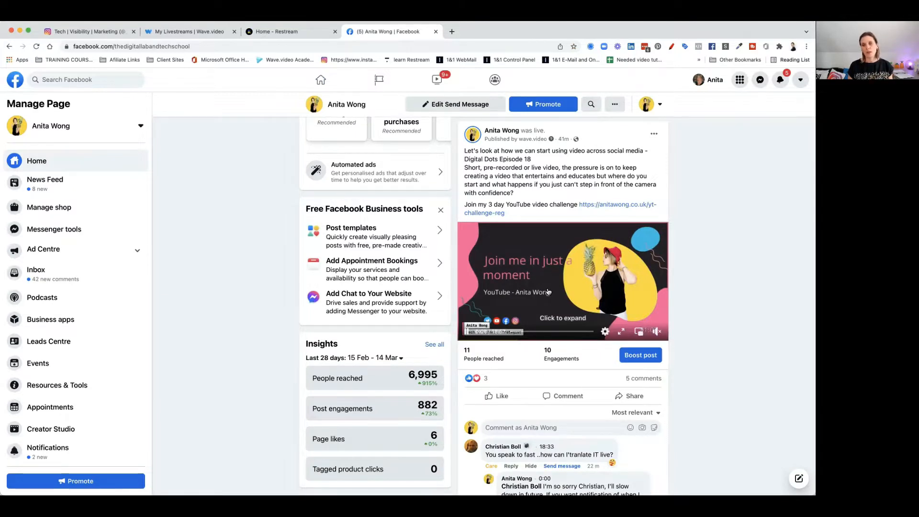
pyautogui.moveTo(560, 288)
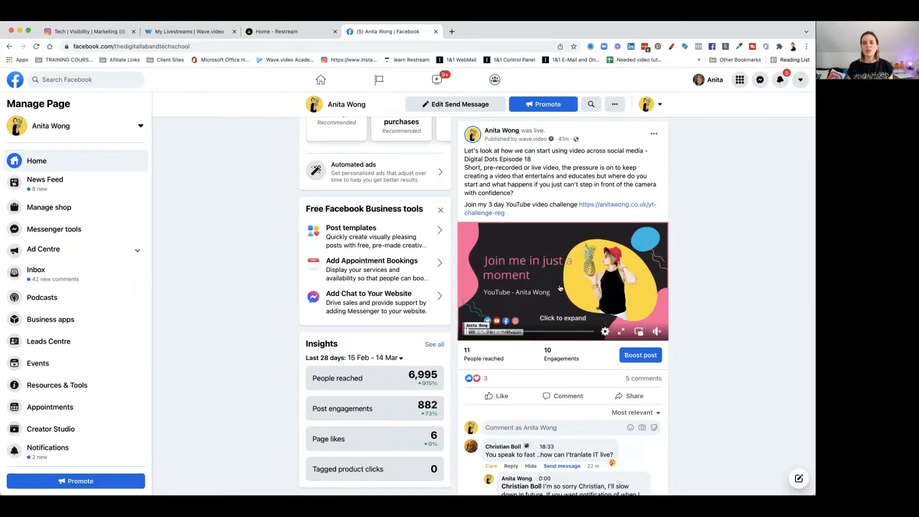
# Open the live video in theatre view and show its three-dot actions menu.
pyautogui.click(560, 289)
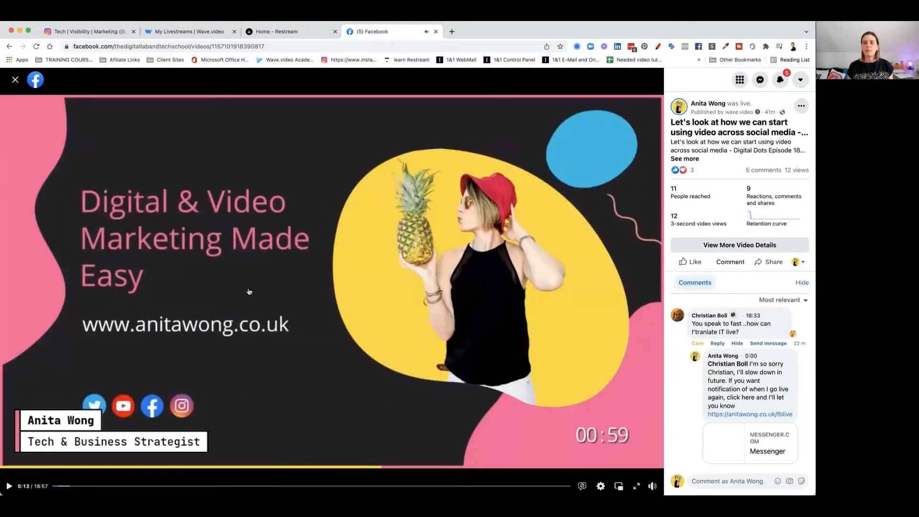
pyautogui.moveTo(257, 291)
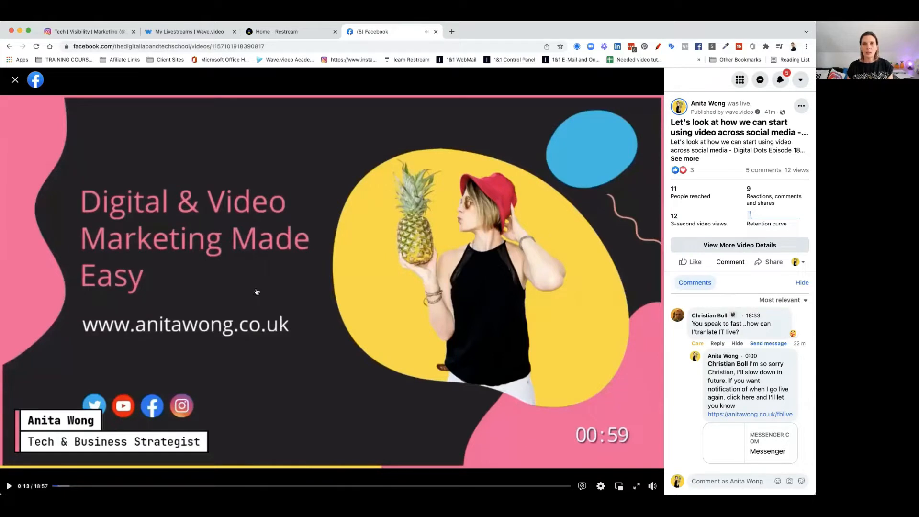
pyautogui.moveTo(315, 282)
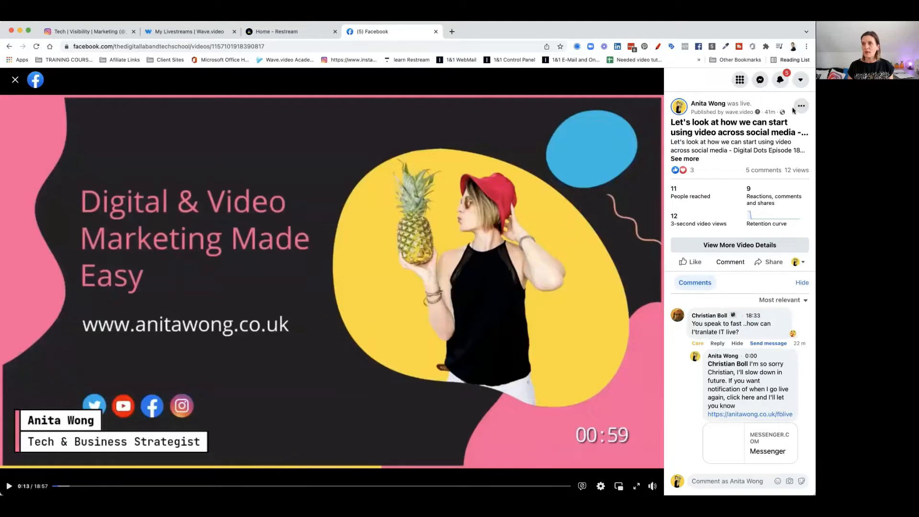
pyautogui.click(801, 105)
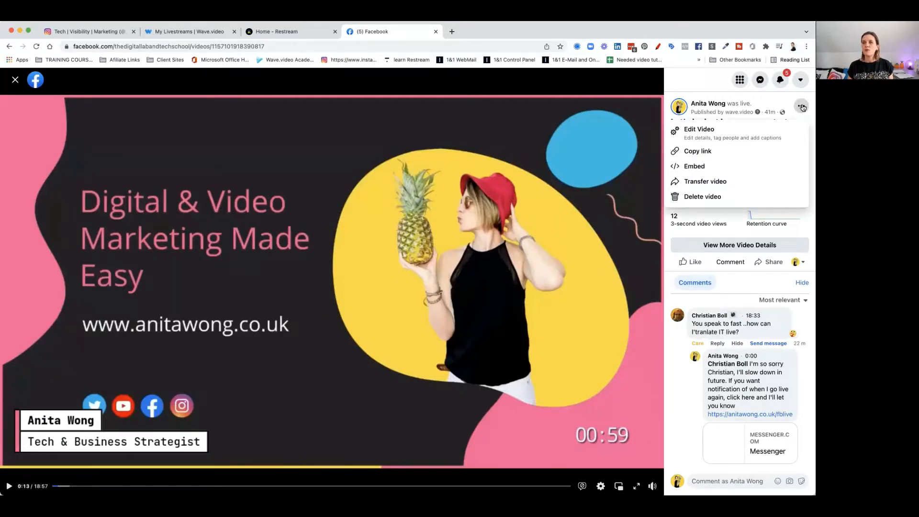
pyautogui.moveTo(735, 140)
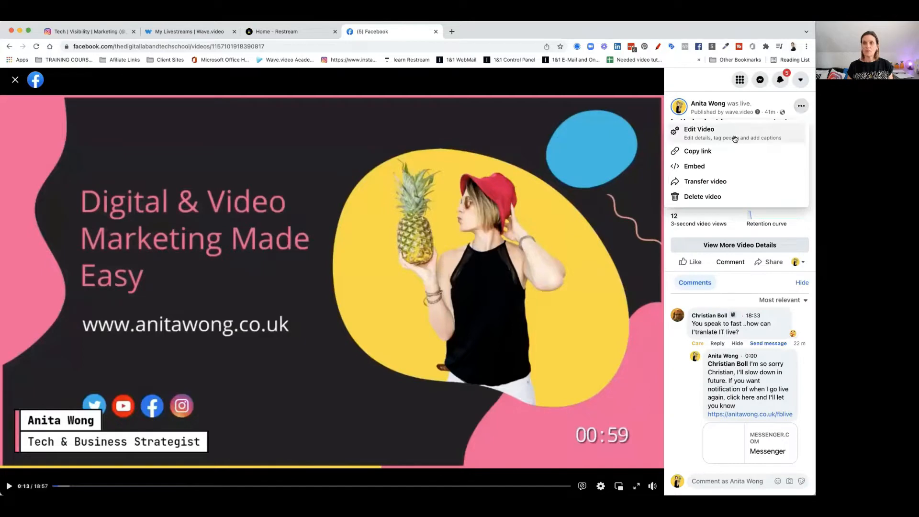
# Choose Edit Video, then open Video Options from the Edit post dialog's thumbnail.
pyautogui.click(699, 133)
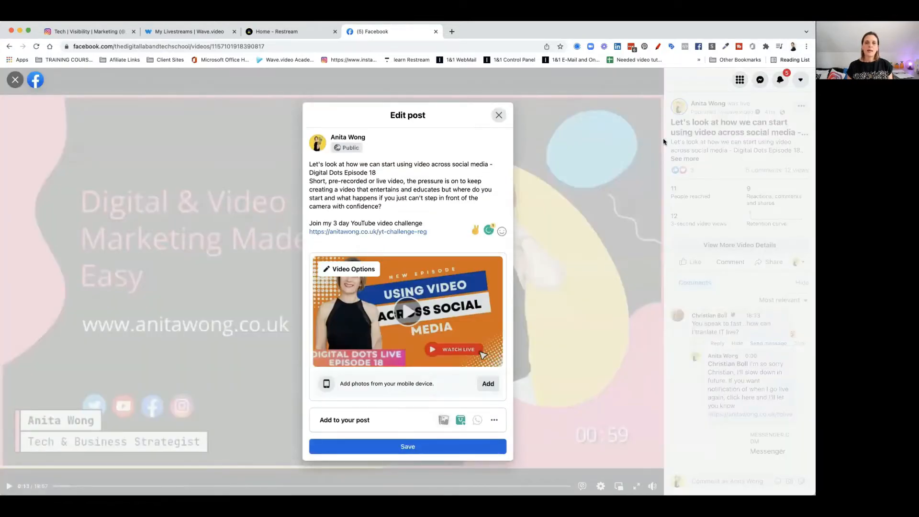
pyautogui.moveTo(491, 292)
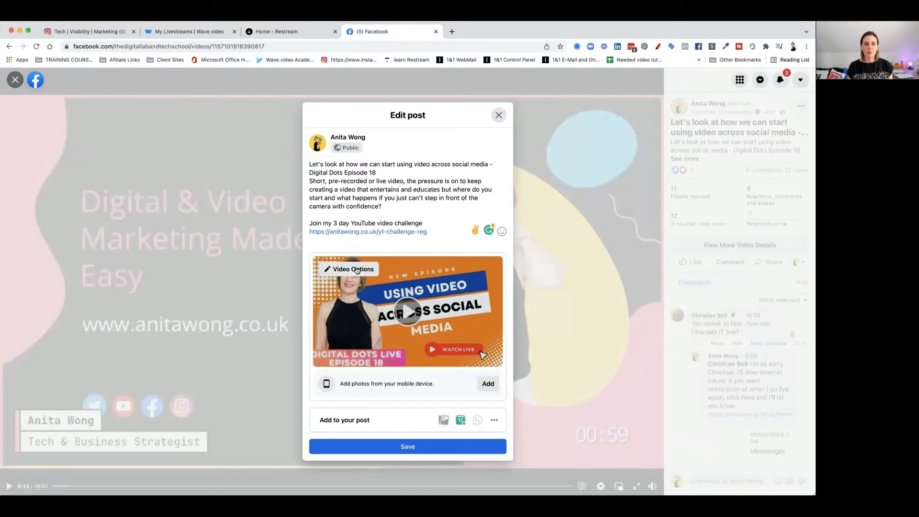
pyautogui.click(348, 269)
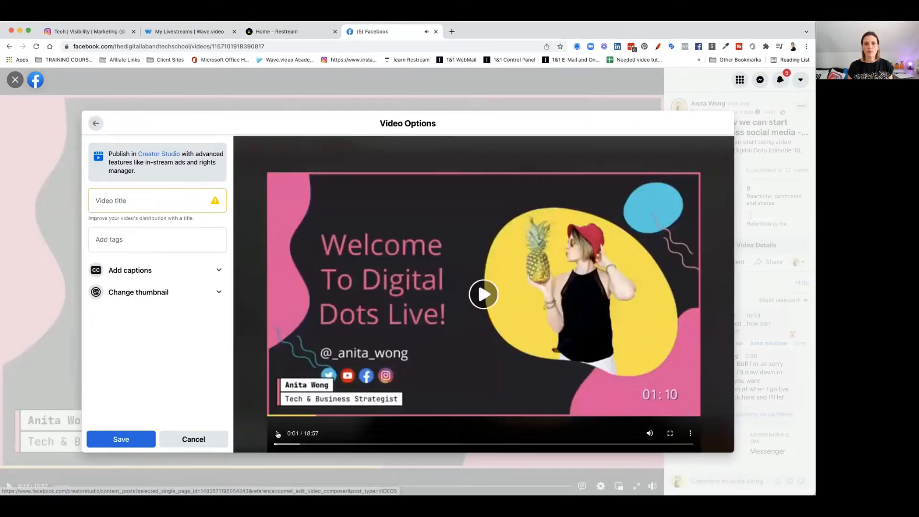
# Play the Video Options preview and pause it at 0:41.
pyautogui.click(483, 293)
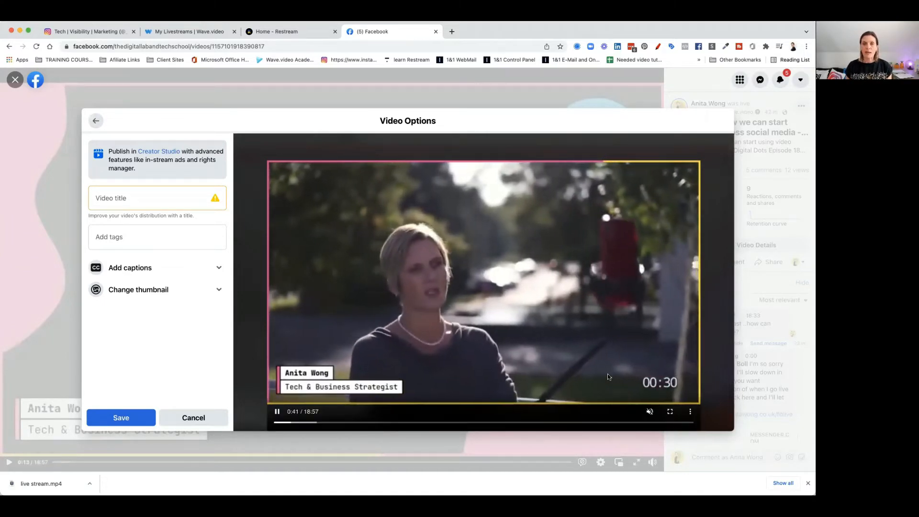
pyautogui.click(484, 295)
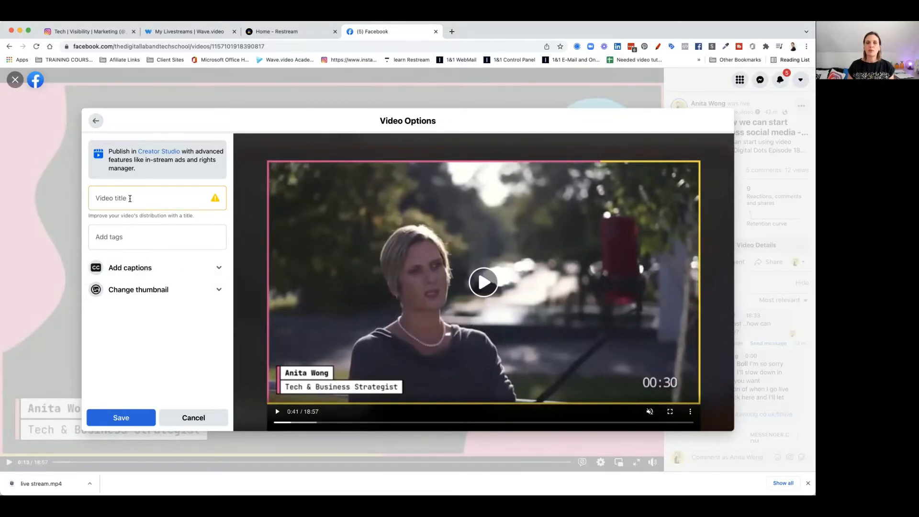
# Give the video the title 'How to use video across social media'.
pyautogui.click(130, 198)
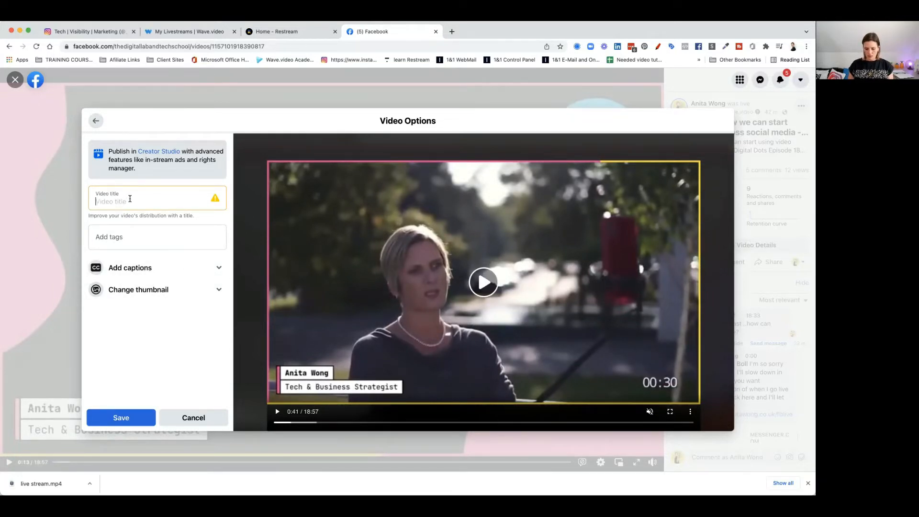
pyautogui.write('How to use v')
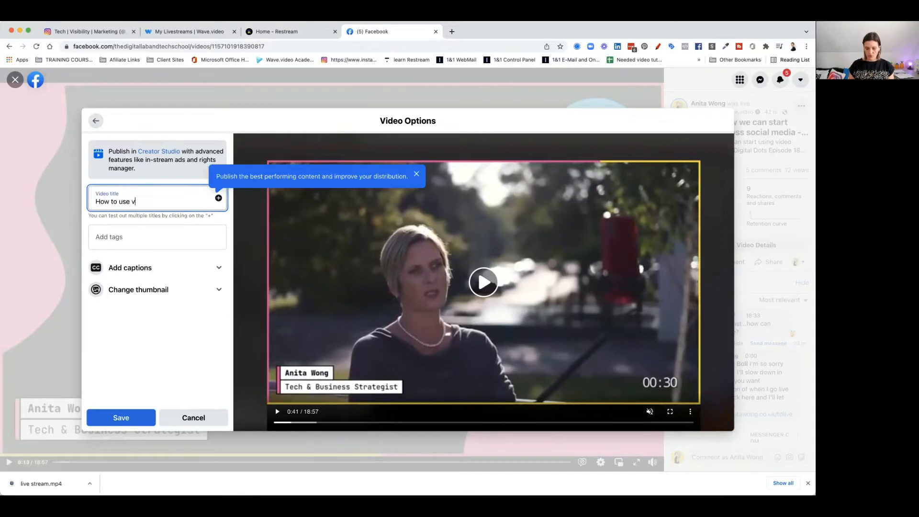
pyautogui.write('ideo acre')
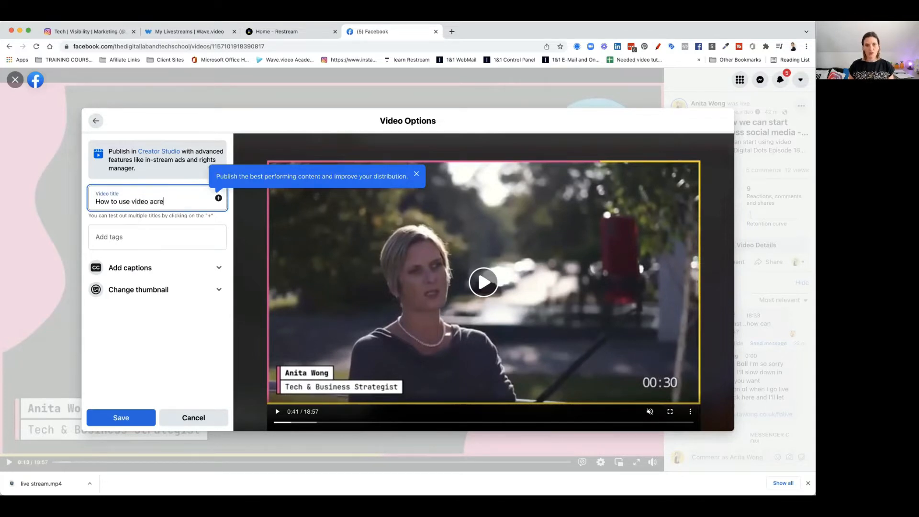
pyautogui.write('across social media')
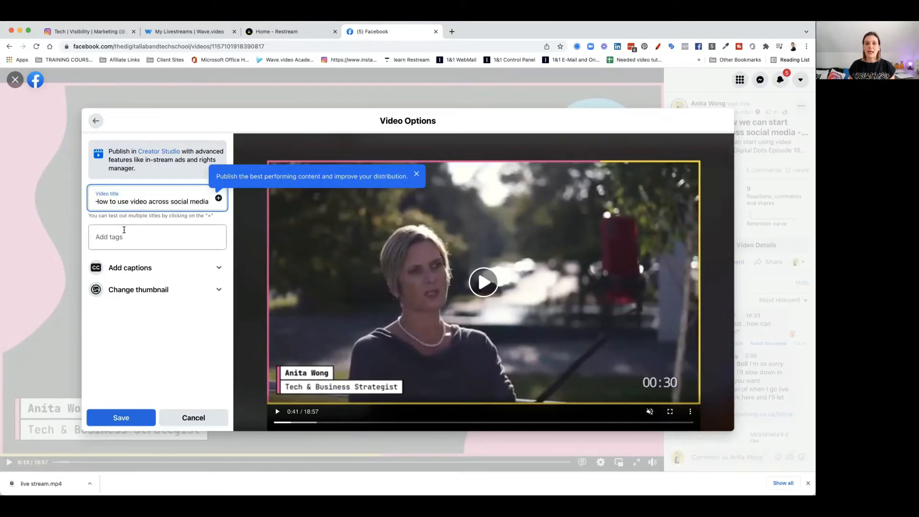
# Add the tags Facebook video, Video marketing and Video repurposing.
pyautogui.click(134, 237)
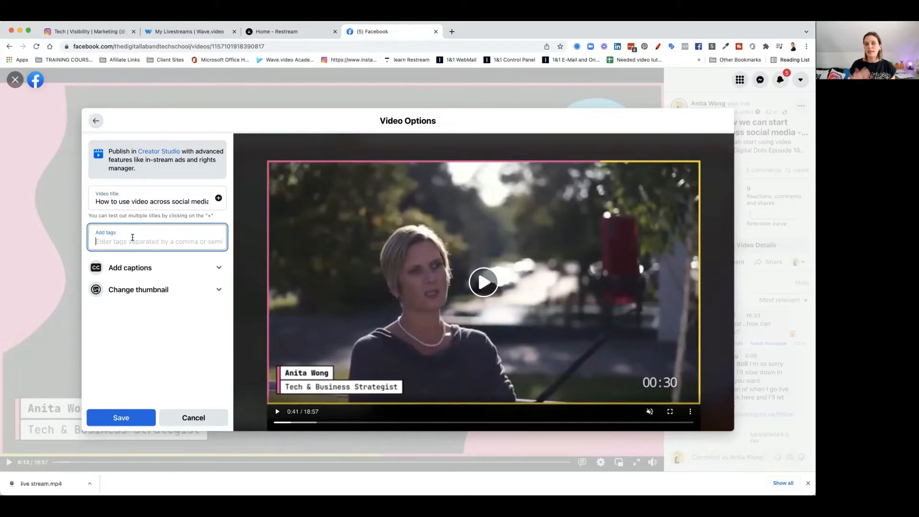
pyautogui.write('Facebook video')
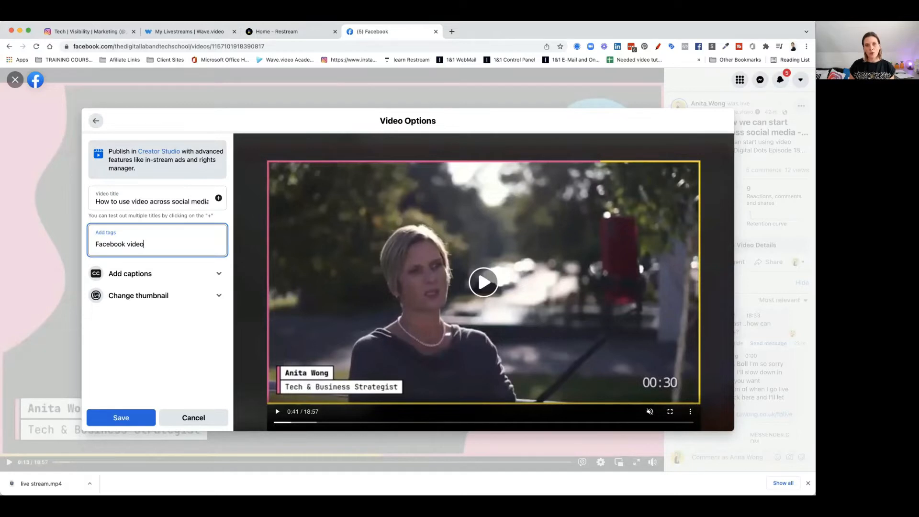
pyautogui.press('Enter')
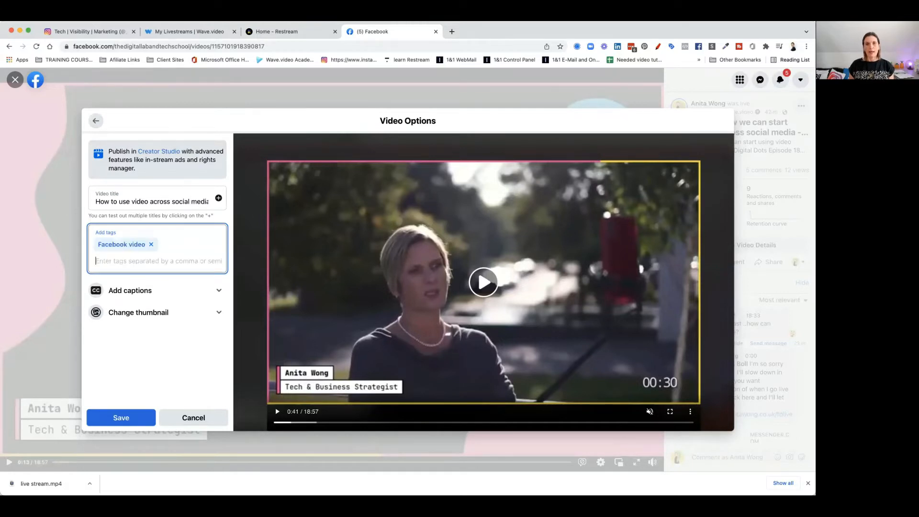
pyautogui.write('Video repurposing')
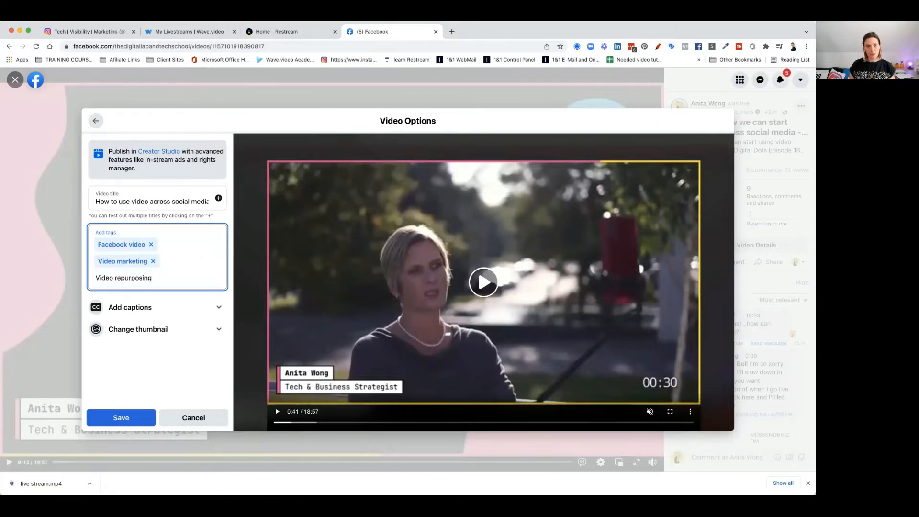
pyautogui.press('Enter')
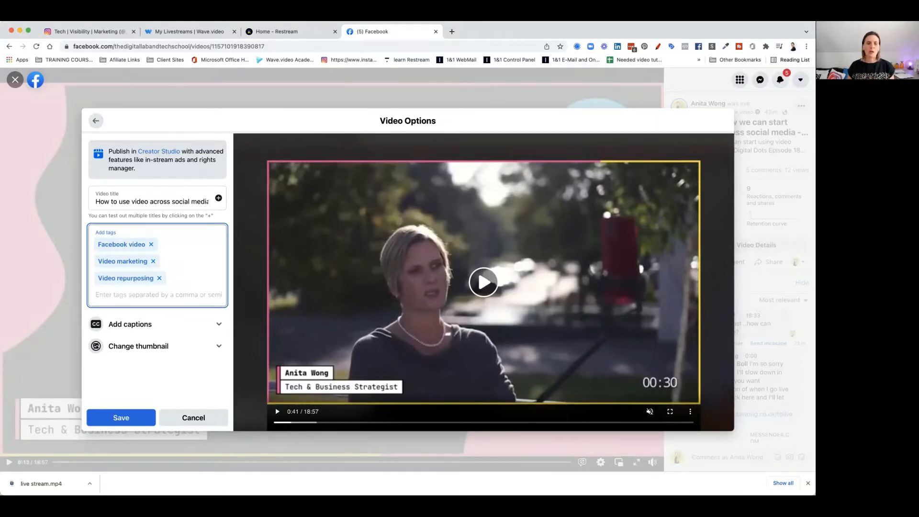
pyautogui.moveTo(138, 329)
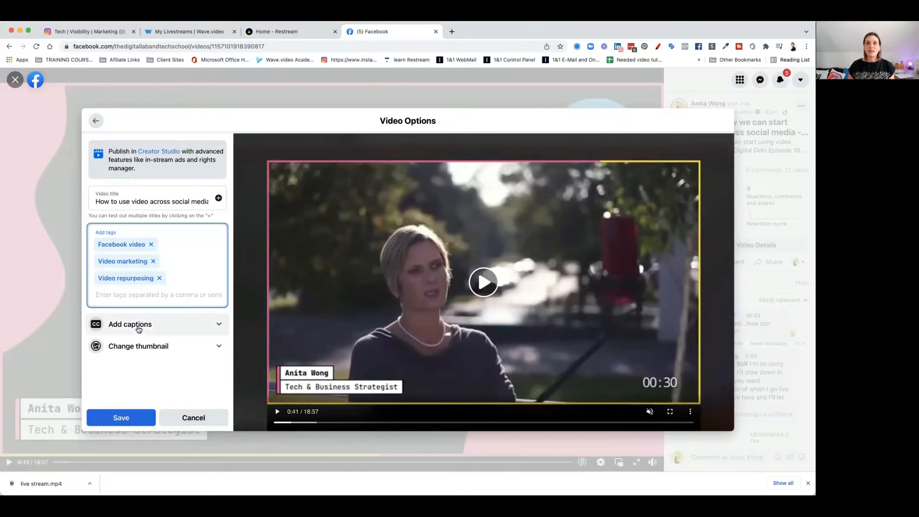
# Expand Add captions, keeping Auto-generate captions and Auto-generate subtitles on.
pyautogui.click(139, 324)
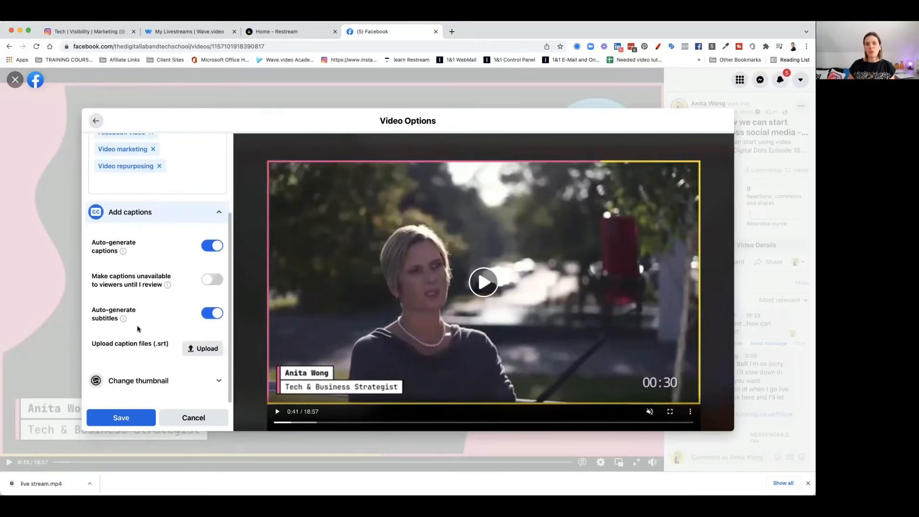
pyautogui.moveTo(149, 325)
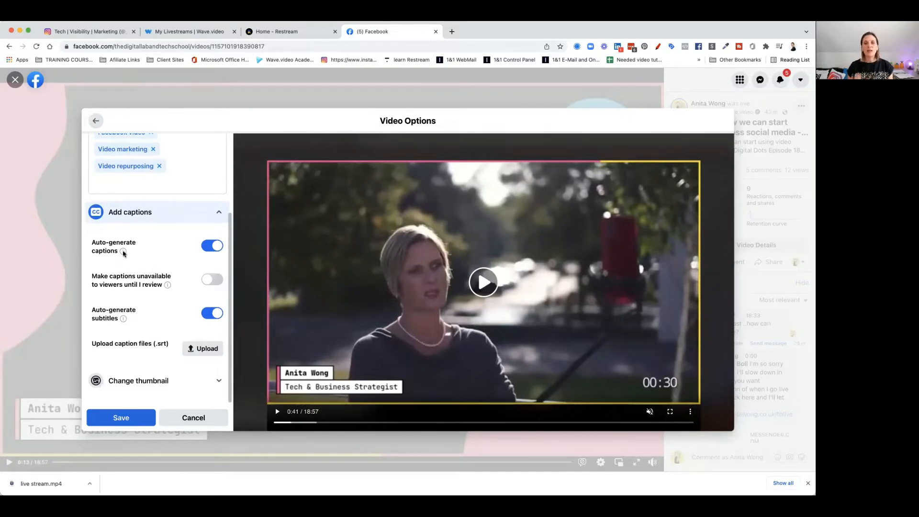
pyautogui.moveTo(123, 251)
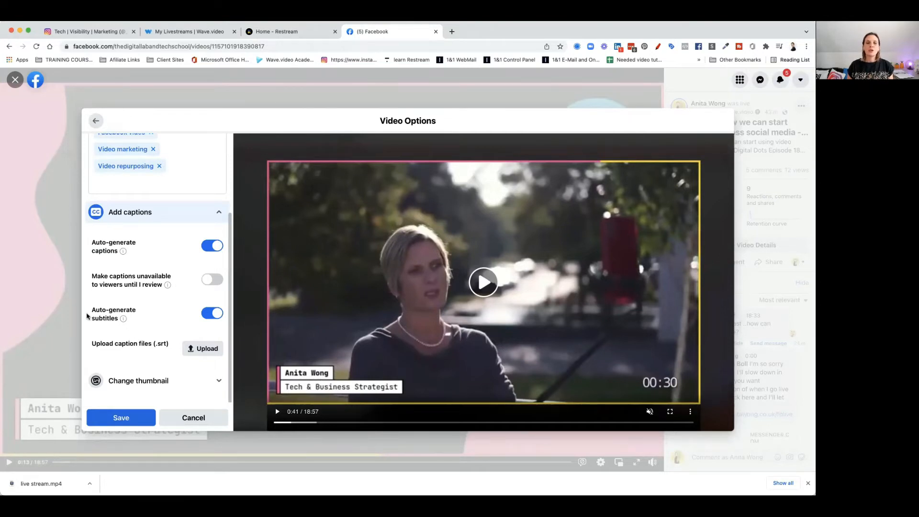
pyautogui.moveTo(126, 324)
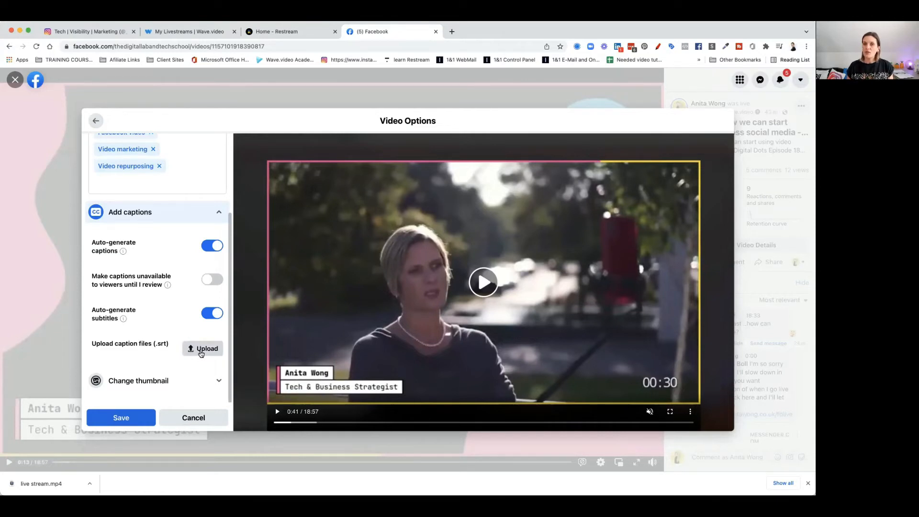
pyautogui.moveTo(189, 295)
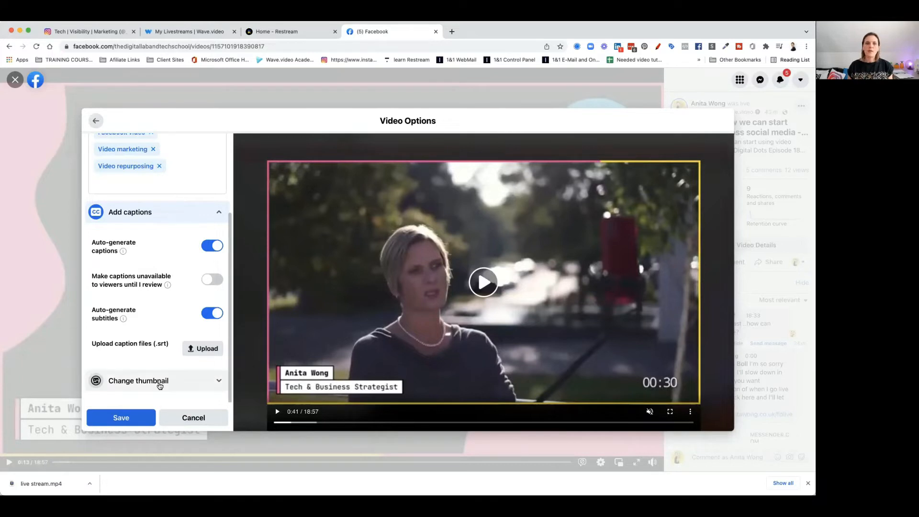
# Expand Change thumbnail and browse through the suggested thumbnail images.
pyautogui.click(155, 381)
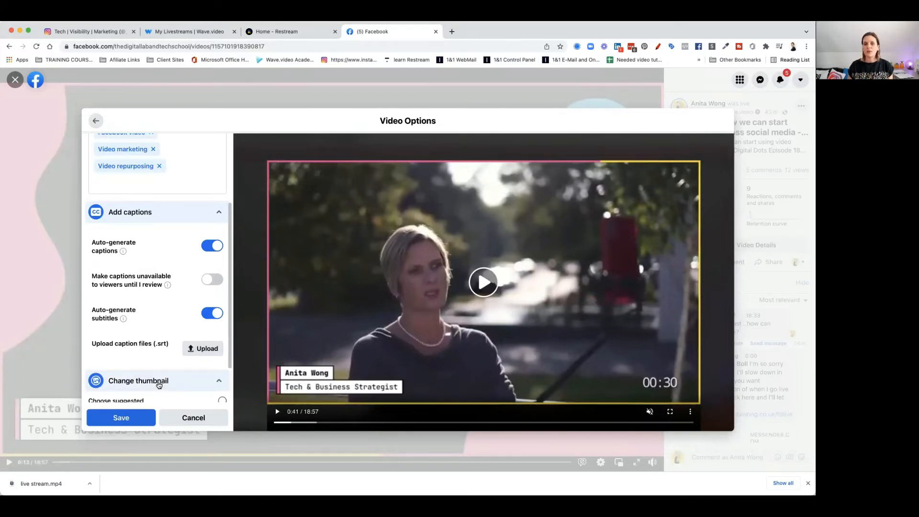
pyautogui.scroll(-3)
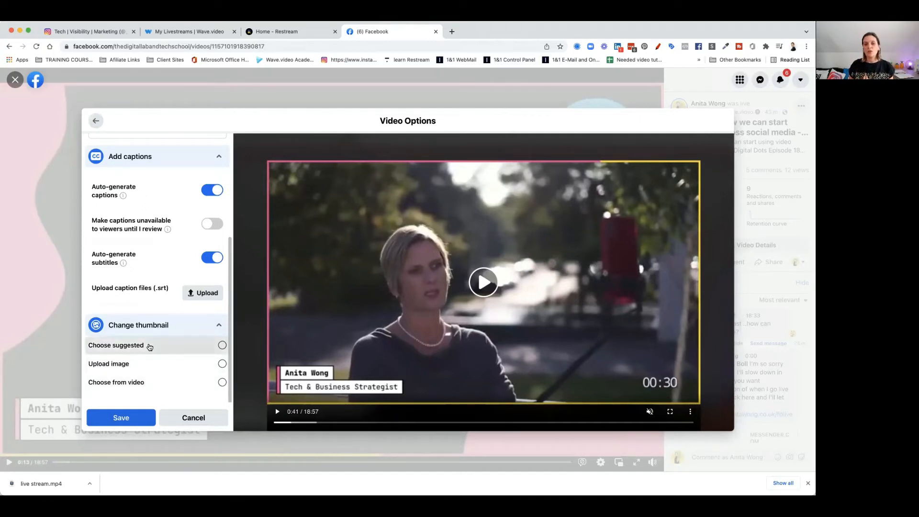
pyautogui.click(222, 345)
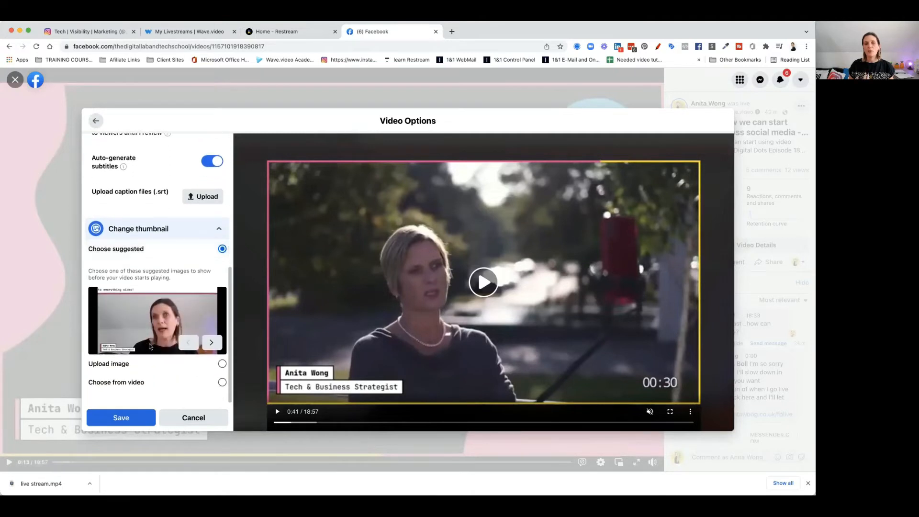
pyautogui.moveTo(212, 343)
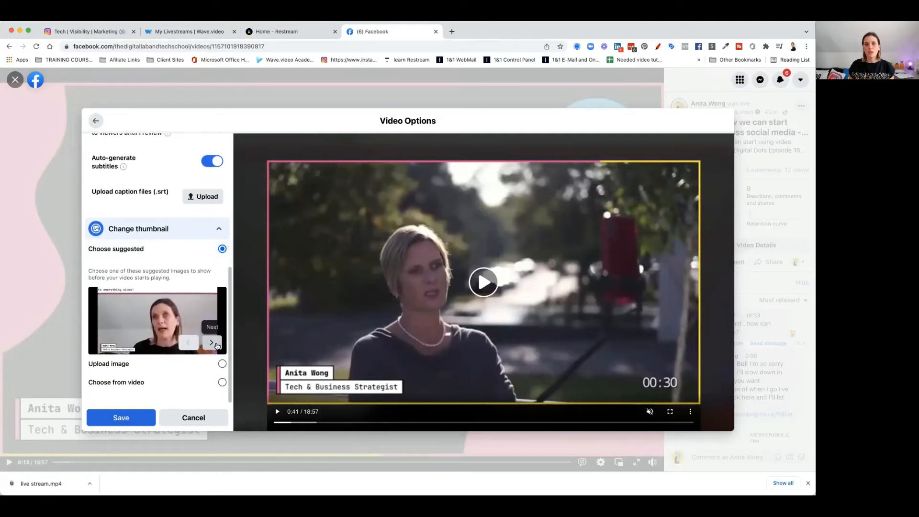
pyautogui.click(213, 342)
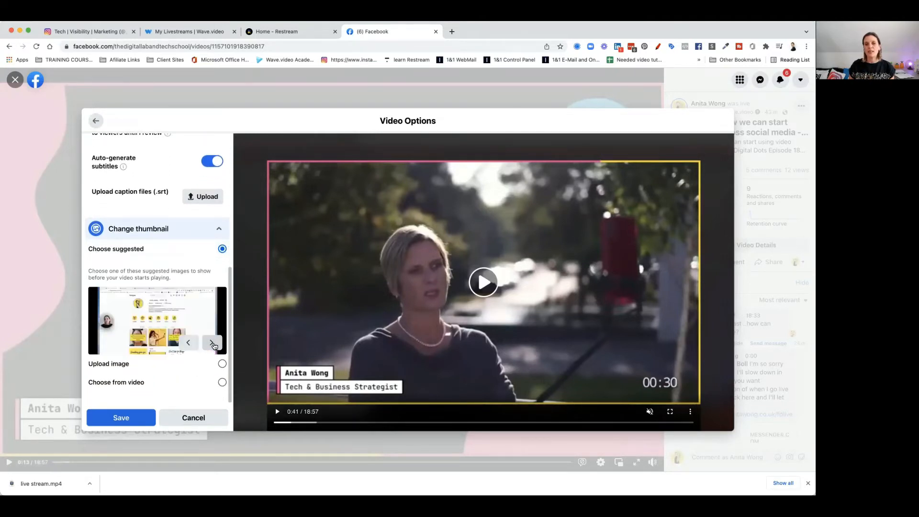
pyautogui.click(214, 342)
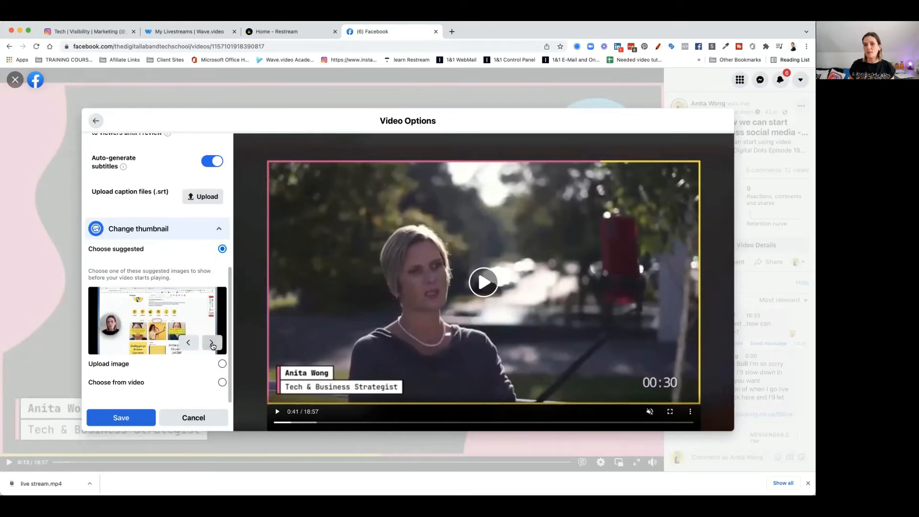
pyautogui.click(213, 343)
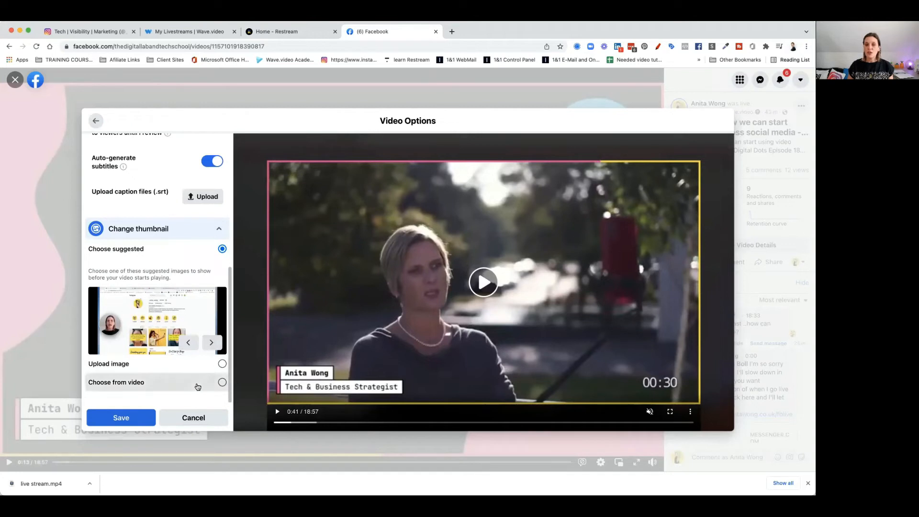
# Preview frames from the video, including Welcome To Digital Dots Live, then choose Upload image.
pyautogui.click(222, 382)
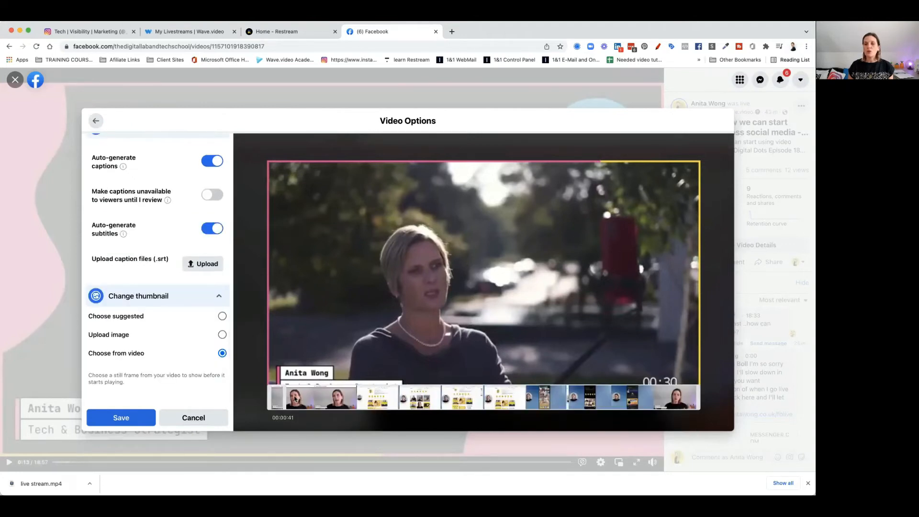
pyautogui.click(337, 397)
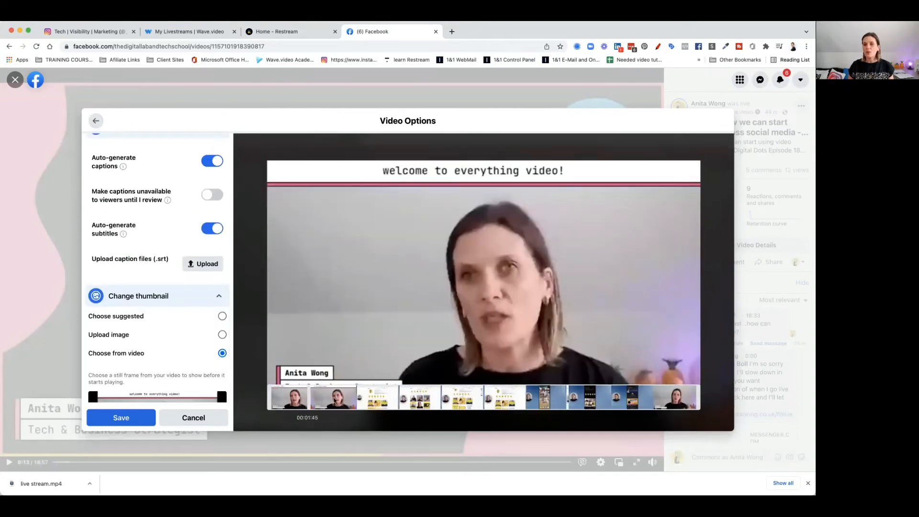
pyautogui.click(423, 401)
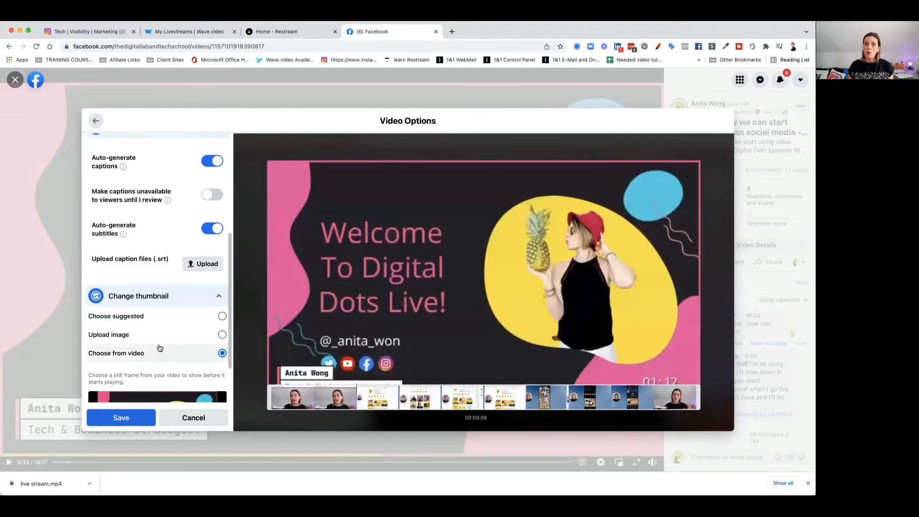
pyautogui.click(222, 334)
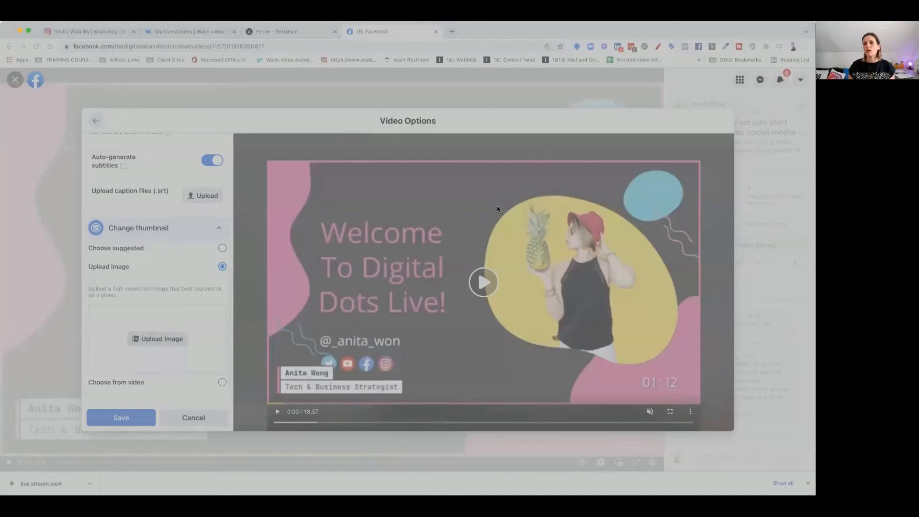
pyautogui.moveTo(550, 342)
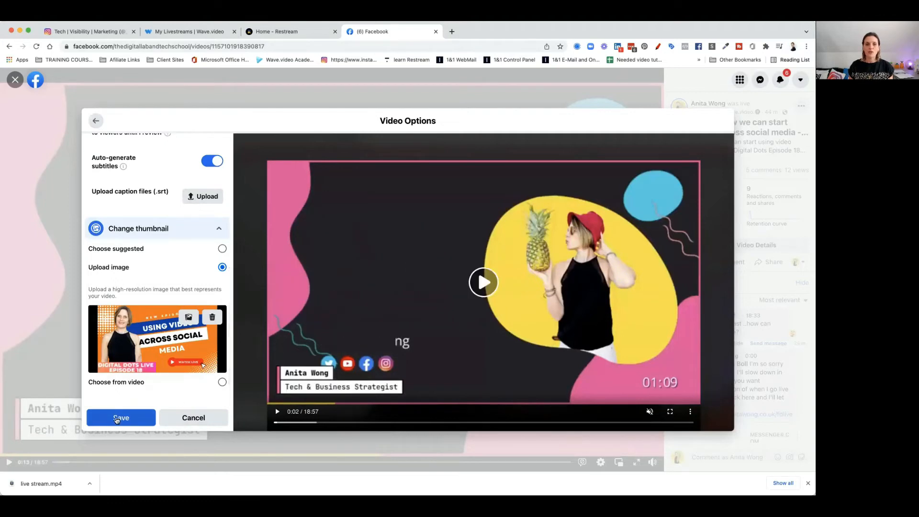
# Save the Video Options, then save the edited post.
pyautogui.click(121, 417)
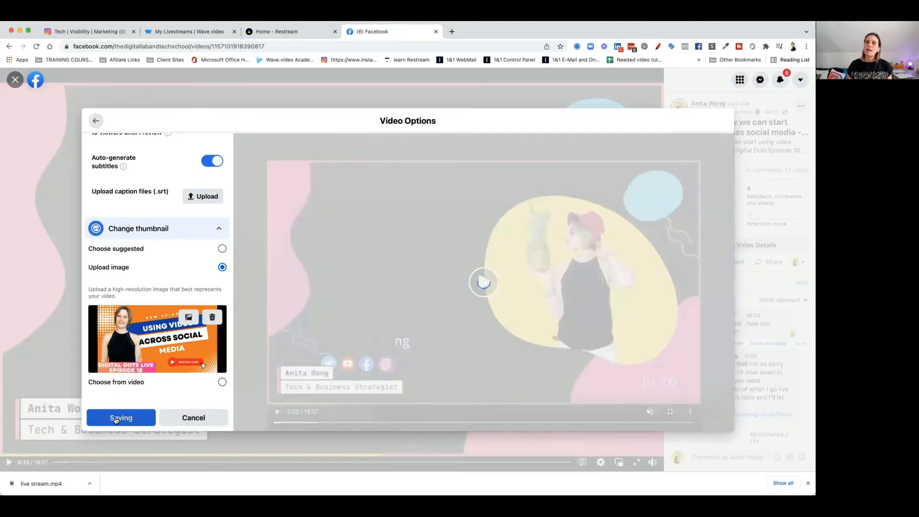
pyautogui.click(121, 417)
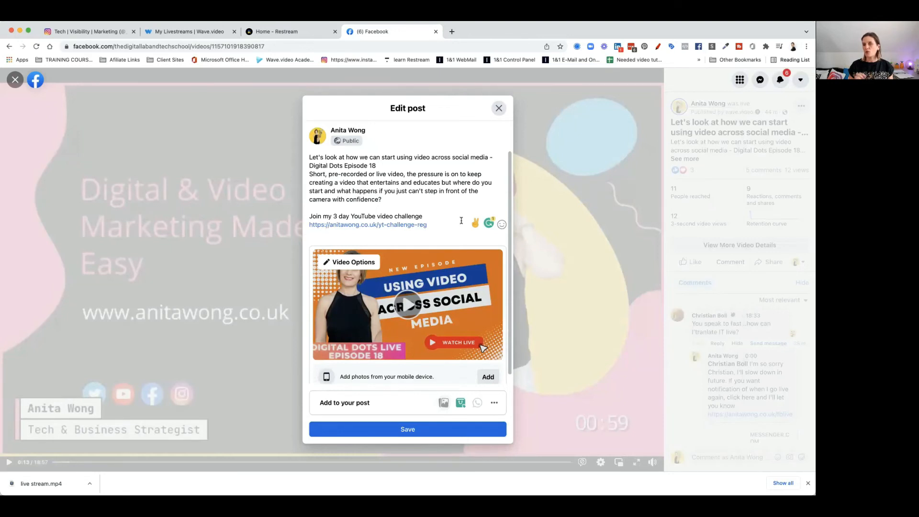
pyautogui.moveTo(385, 177)
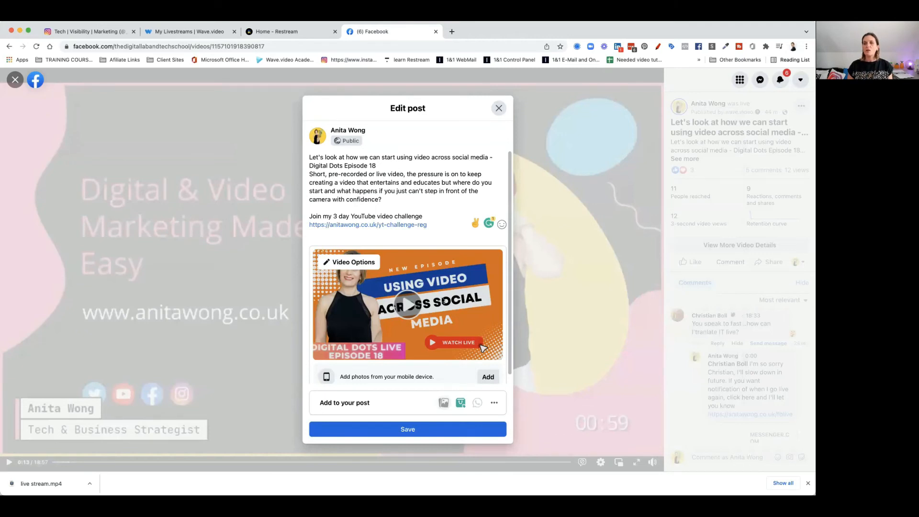
pyautogui.click(407, 429)
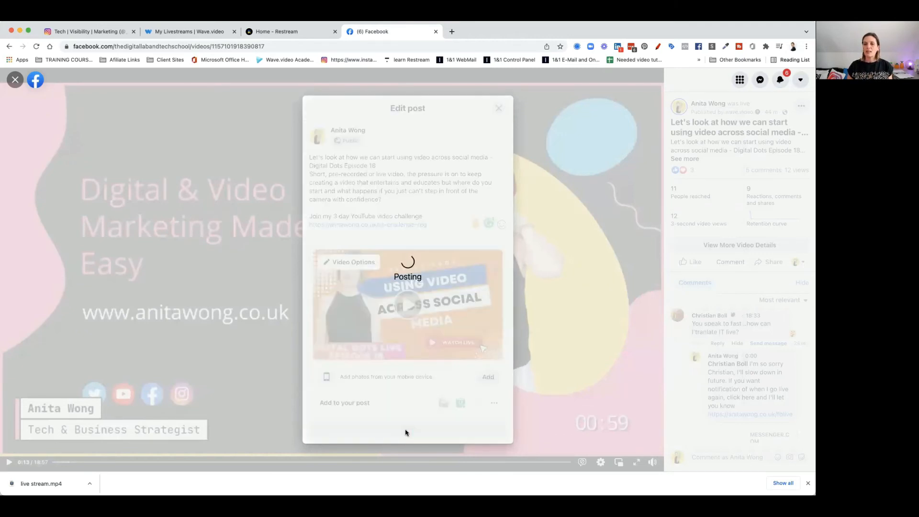